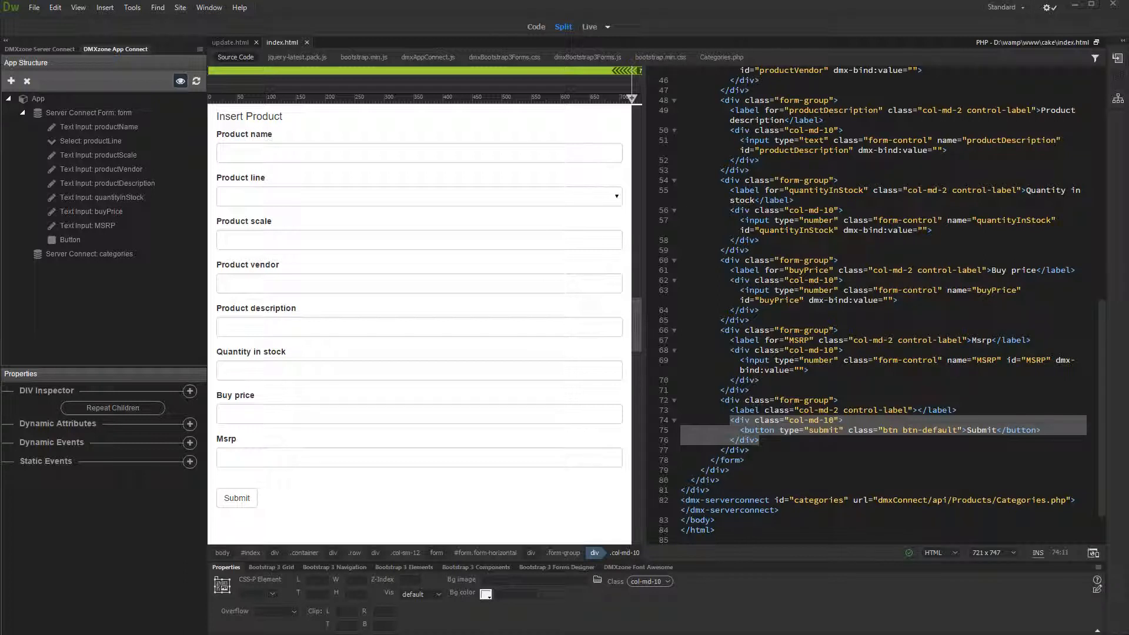
- Bring the start of the Insert Product form's markup into view in the code
click(88, 113)
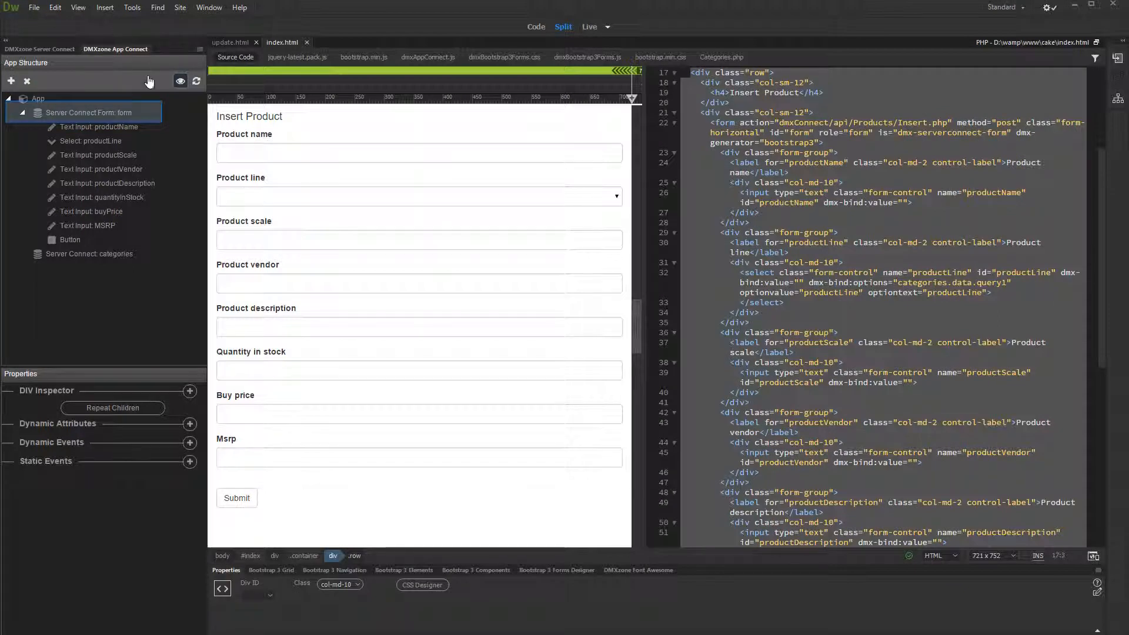
- Select Server Connect Form: form and list its dynamic events to add
click(88, 113)
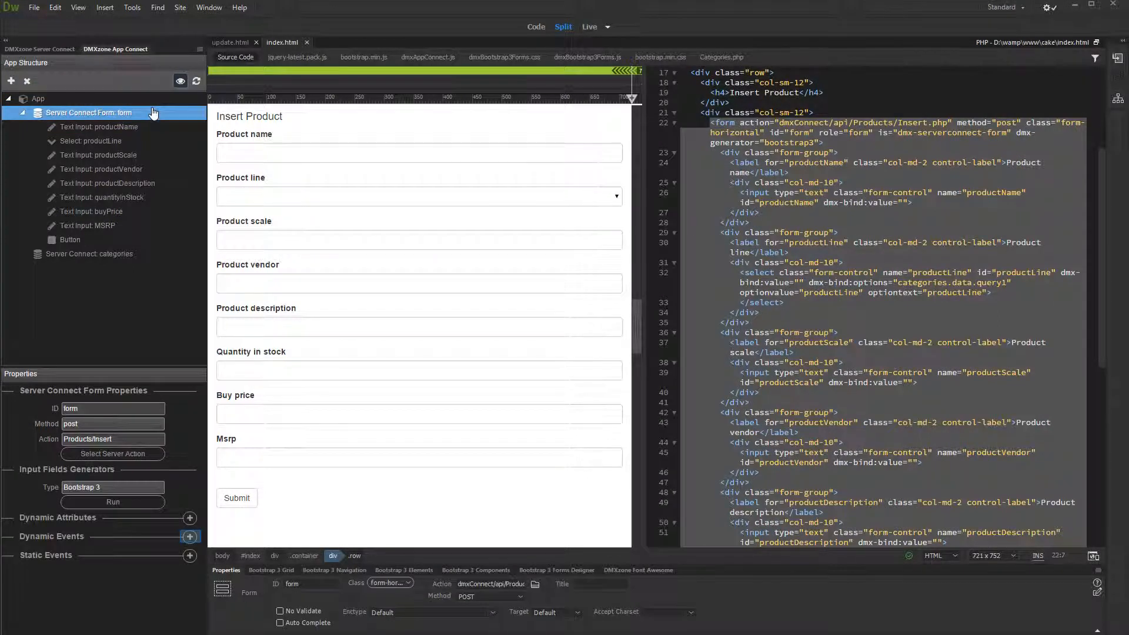
click(189, 537)
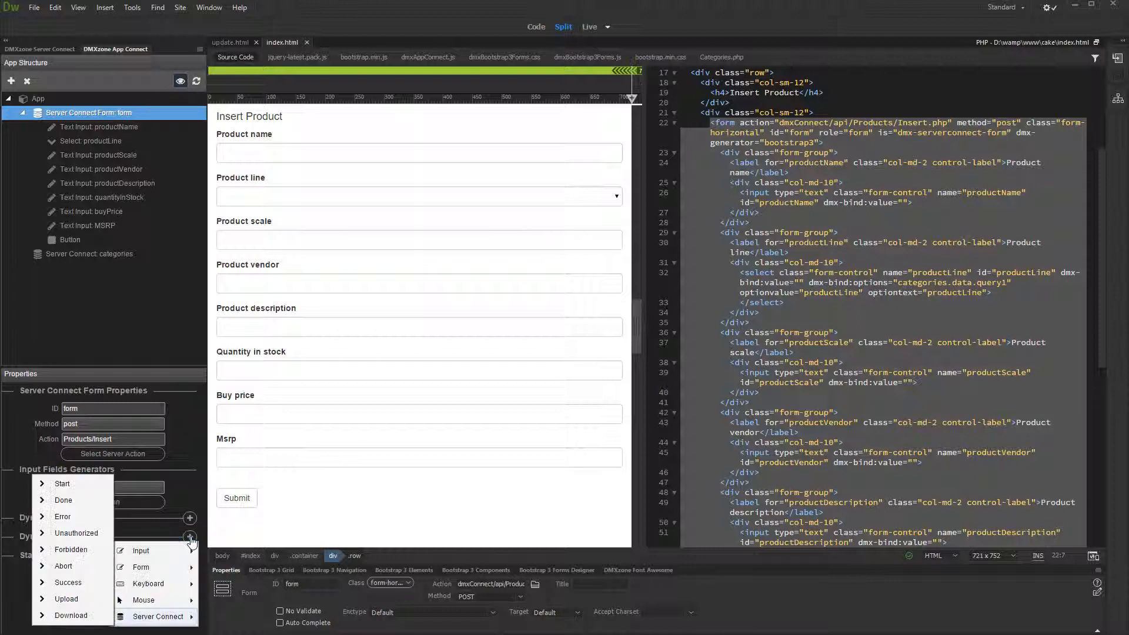
mouse_move(68, 582)
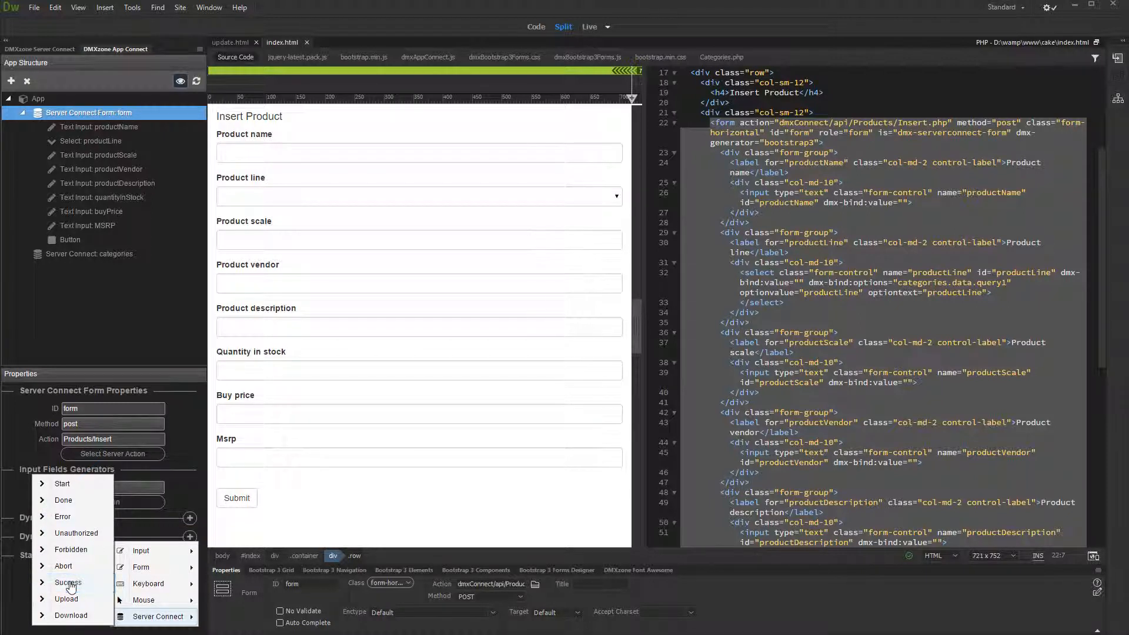
- Add a Success event running form.reset() so fields clear after a successful insert
click(68, 582)
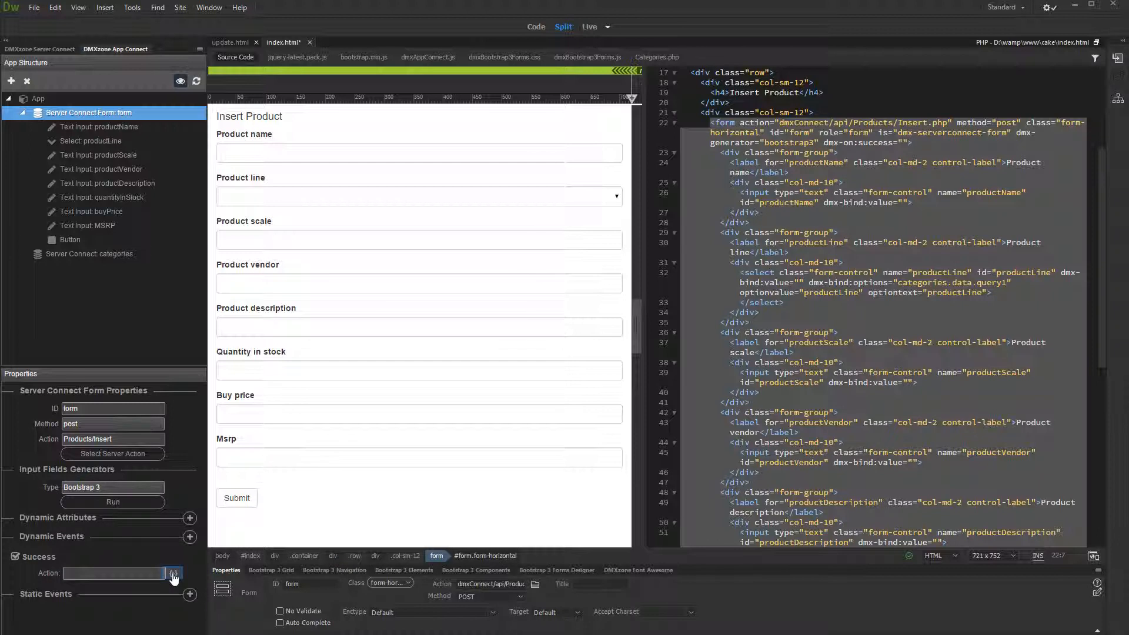
click(173, 573)
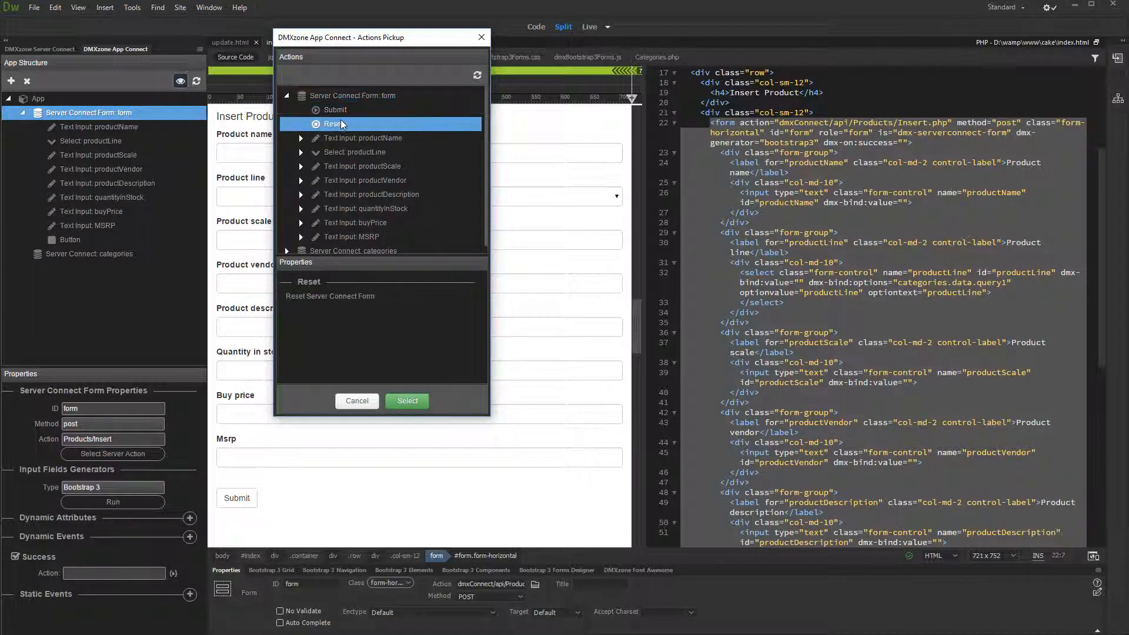
click(406, 401)
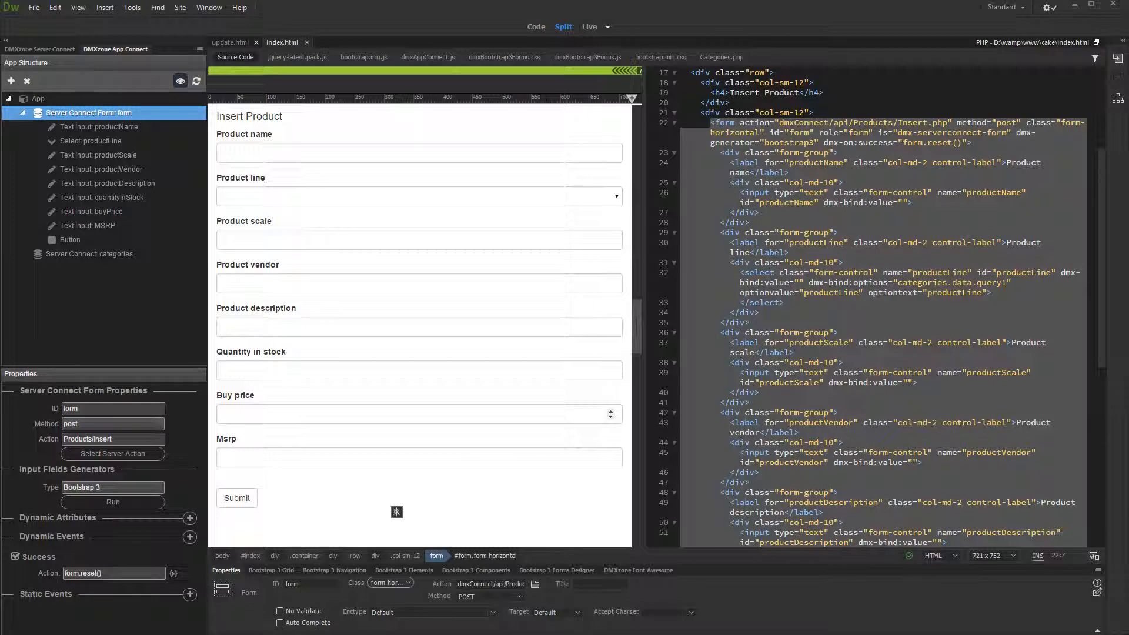